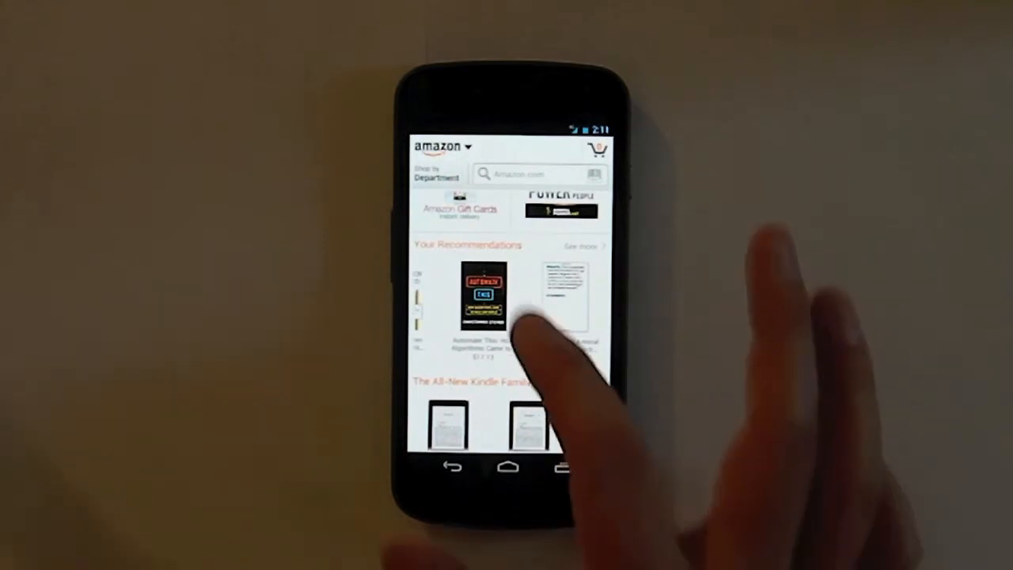
Step: Launch Chrome from the dock and bring up the synced Desktop Bookmarks folder
left_click(443, 152)
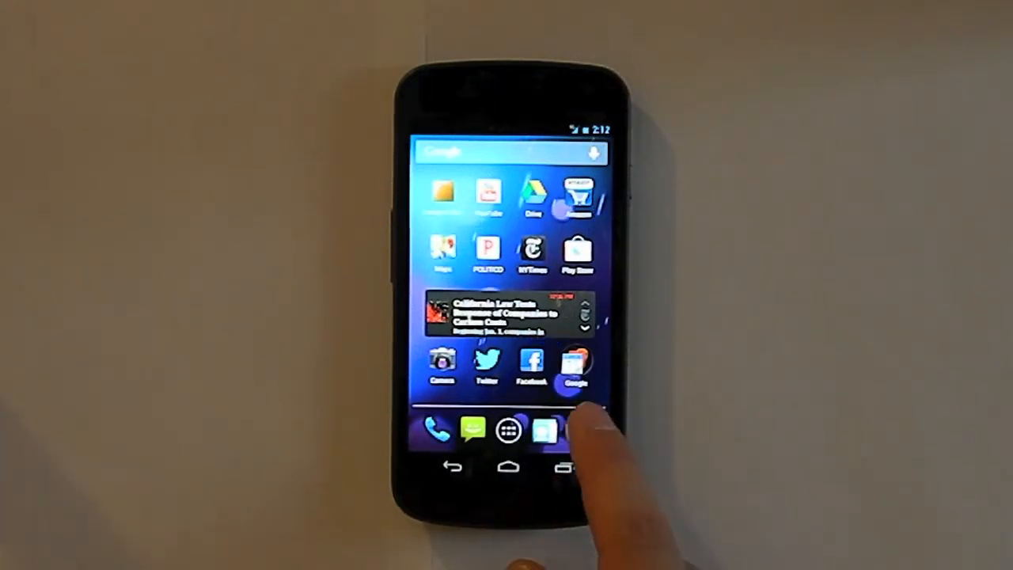
left_click(545, 431)
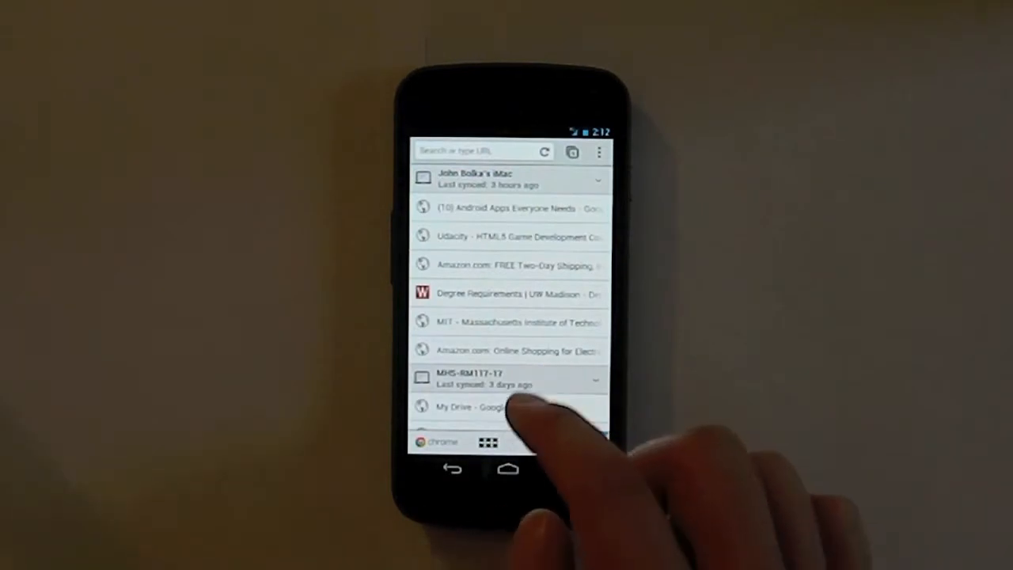
scroll("up", 3)
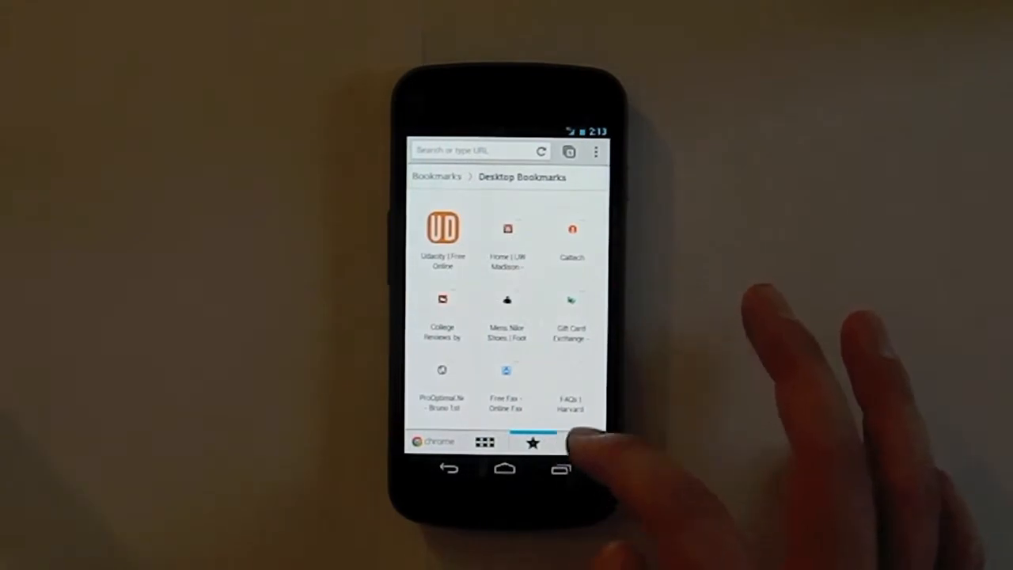
Step: Show the Other devices list and scroll through tabs synced from the iPad and computers
left_click(583, 443)
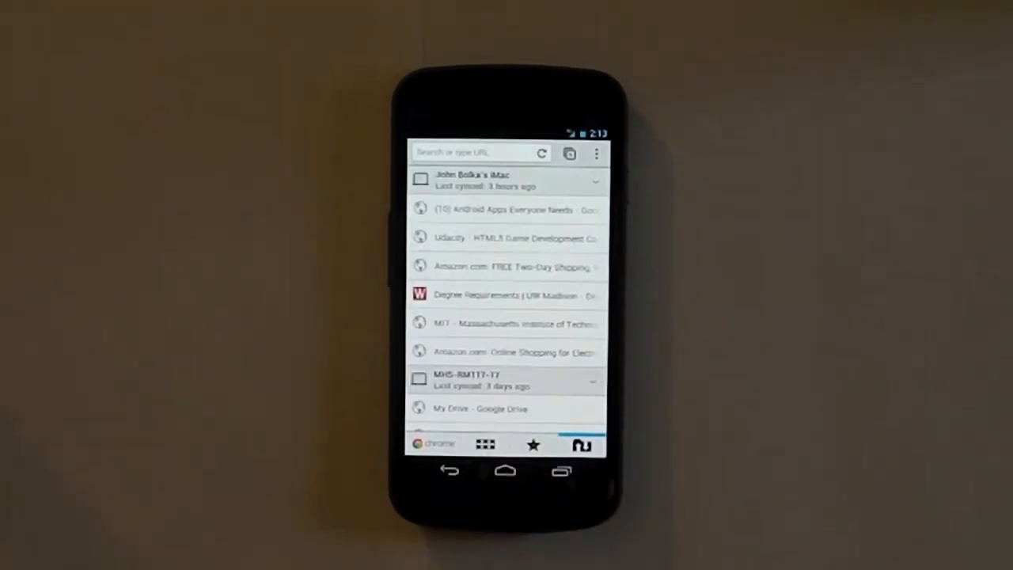
scroll("down", 3)
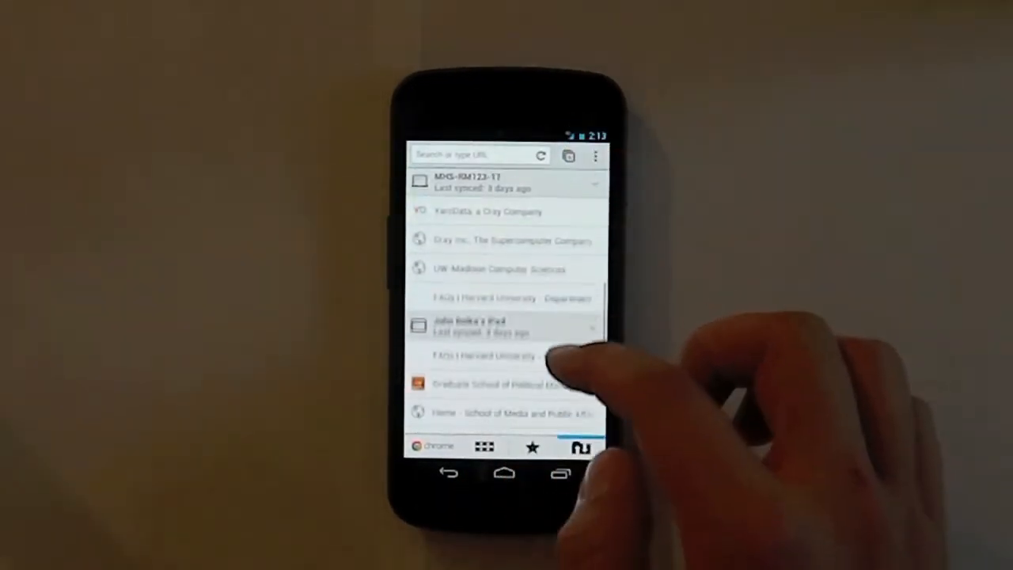
scroll("up", 3)
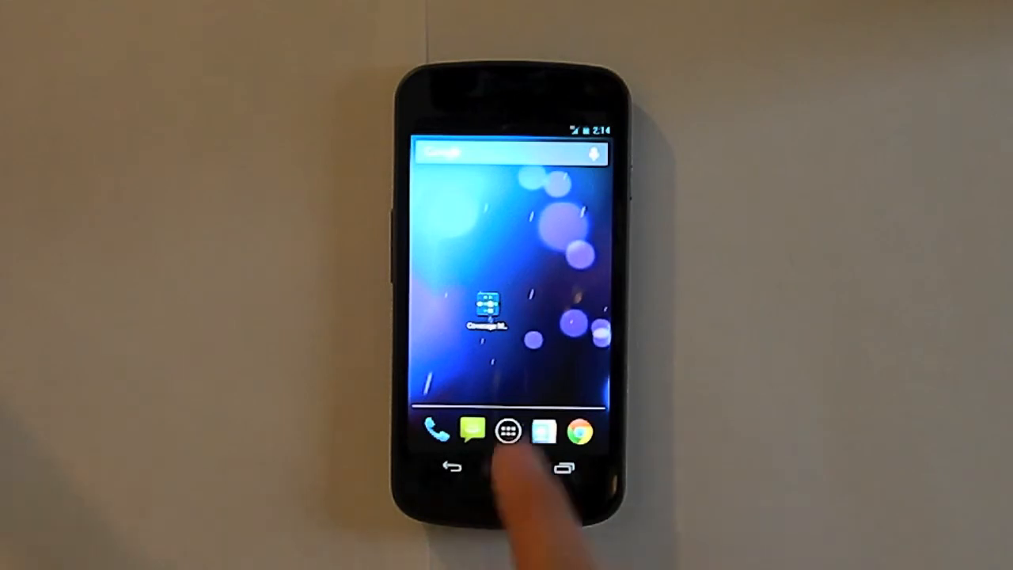
Step: Launch Coverage Map from the app drawer to reach the Verizon LTE Network Test screen
left_click(485, 303)
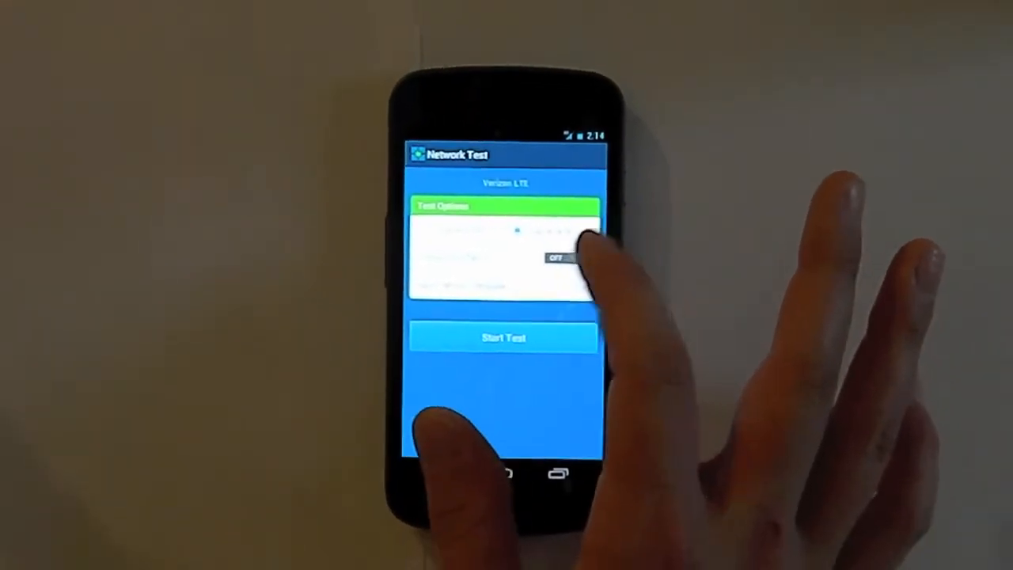
Step: Run the network test, ending at the RootMetrics menu with a -93 dBm reading
left_click(503, 337)
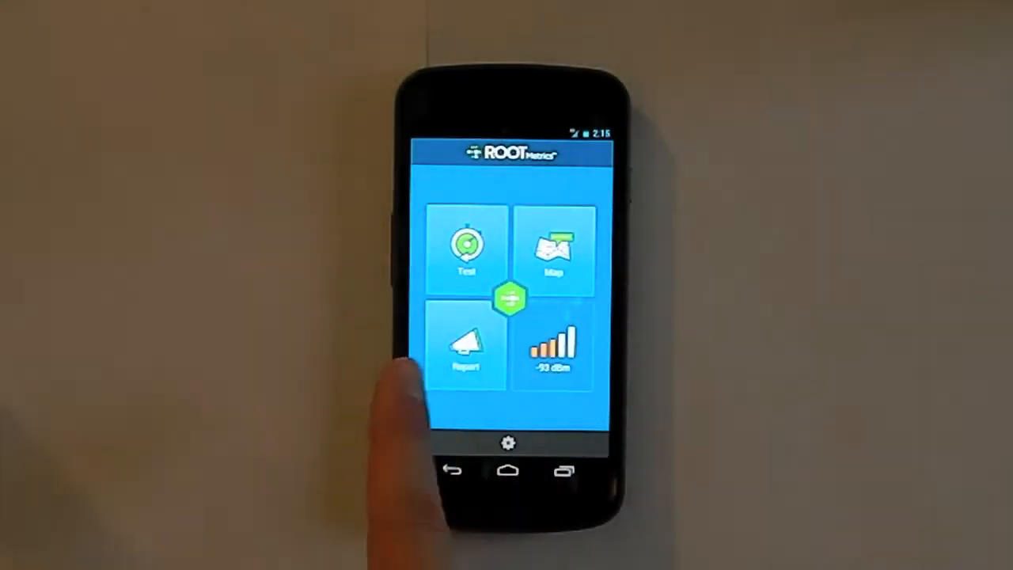
left_click(465, 341)
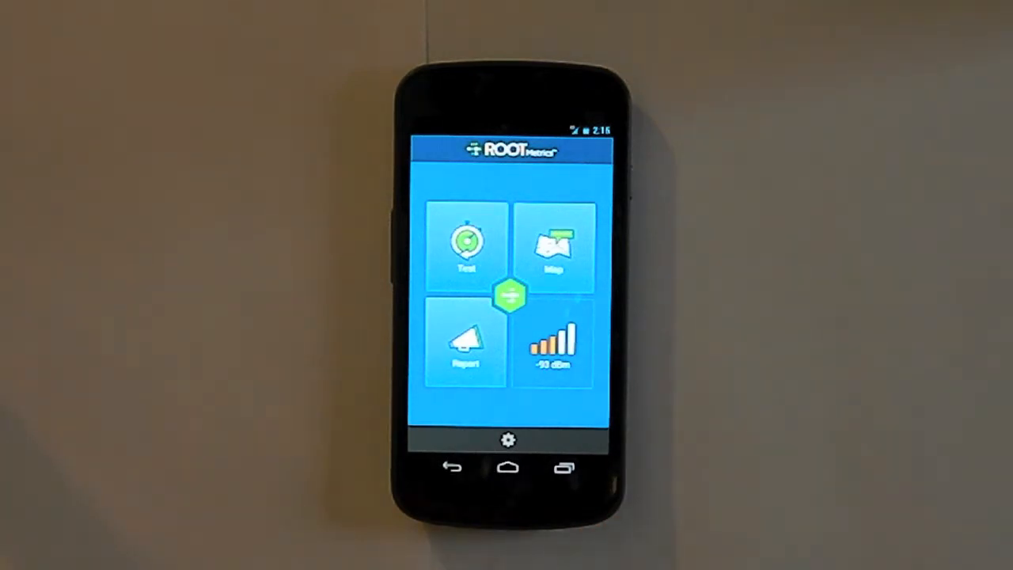
left_click(507, 467)
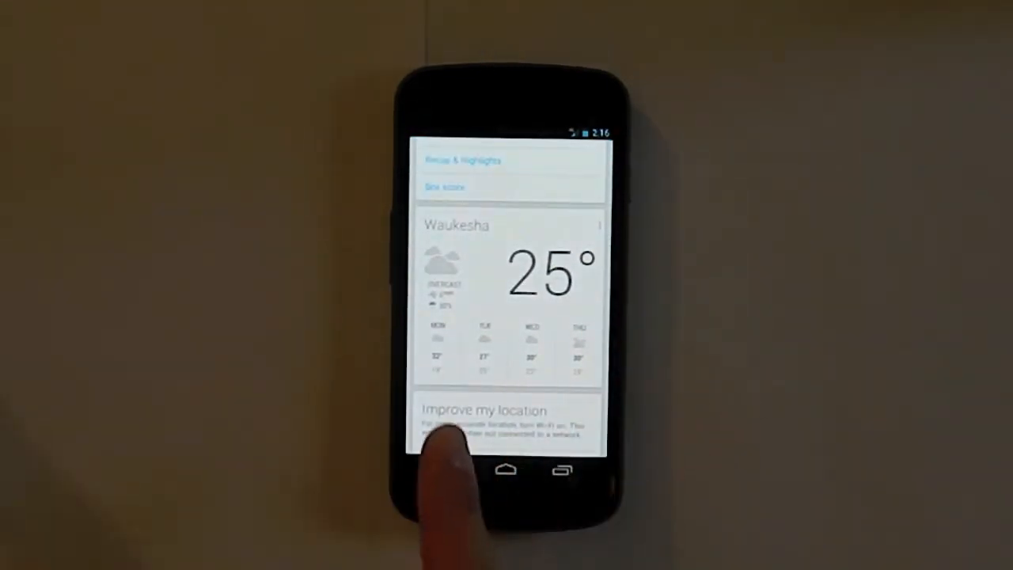
Step: Scroll through Google Now's Waukesha 25° weather card and Improve my location card
scroll("up", 3)
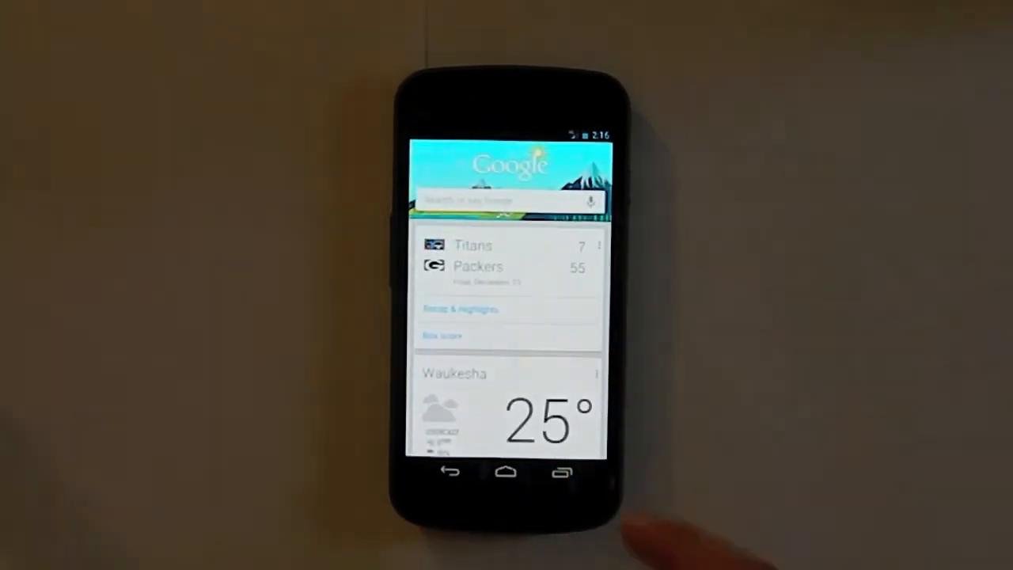
scroll("up", 3)
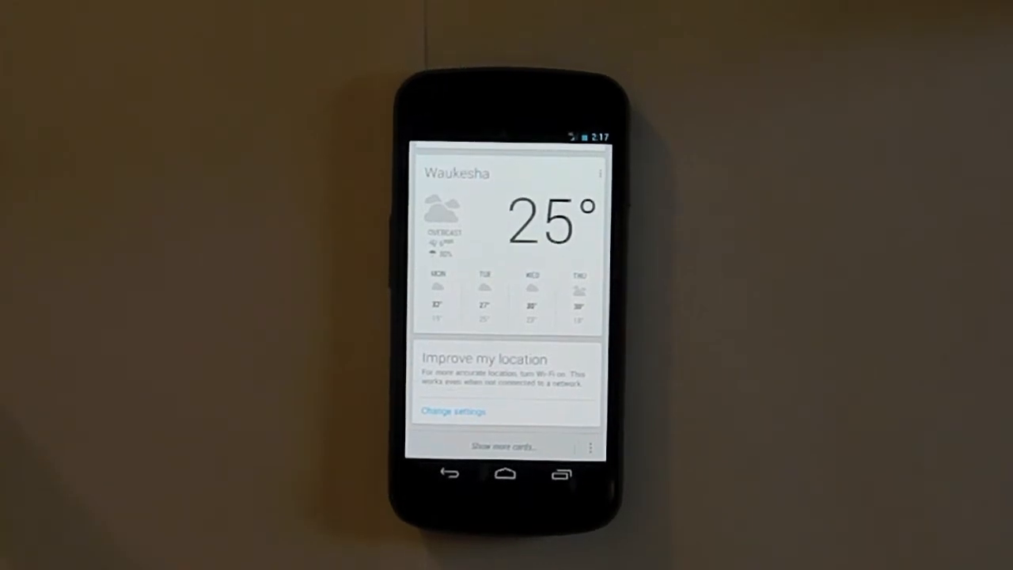
scroll("down", 3)
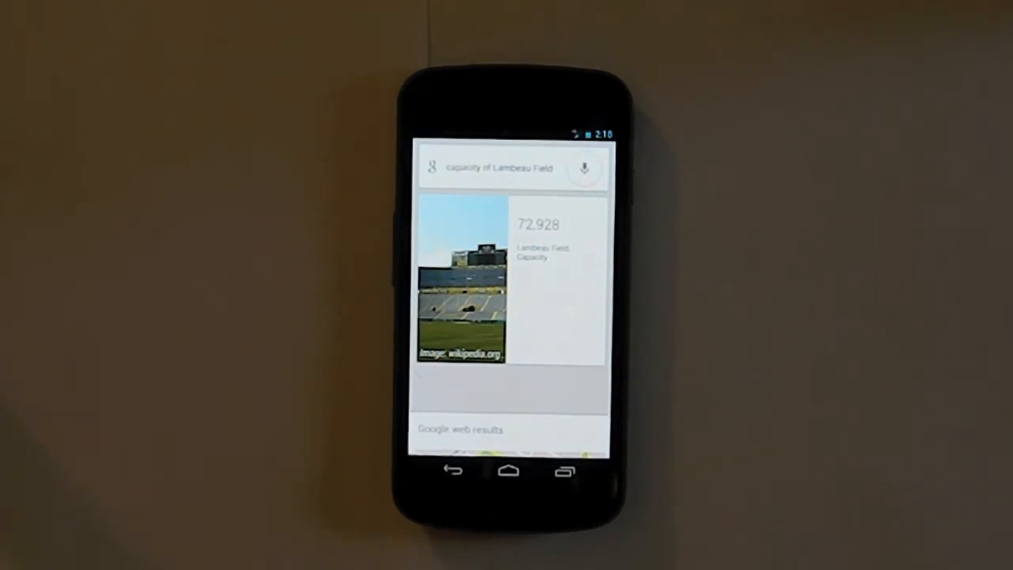
Step: Ask Google Now by voice for Lambeau Field's capacity, then who invented the iPhone
left_click(584, 168)
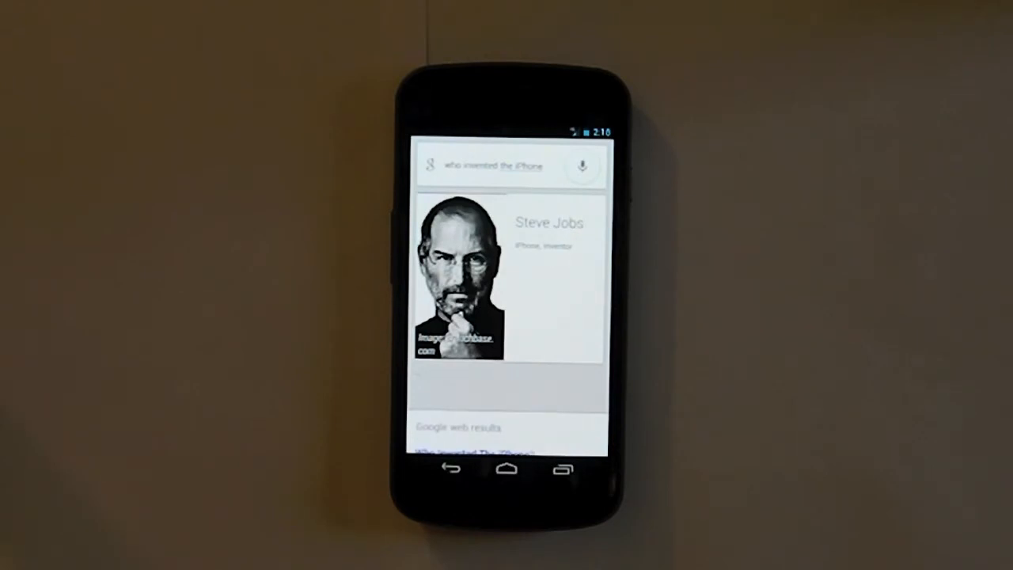
left_click(582, 166)
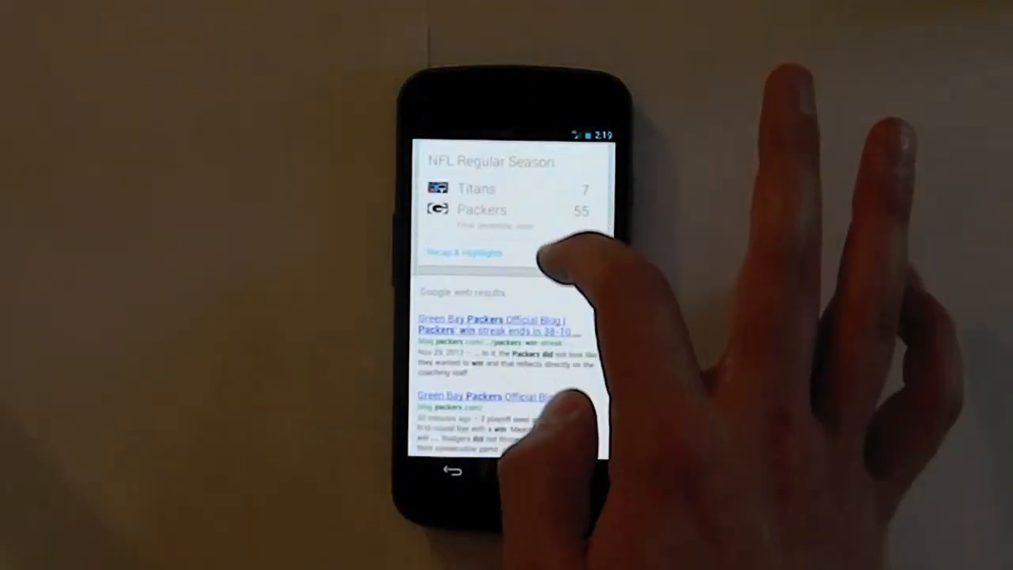
Step: Scroll the Packers 55, Titans 7 score card and the web results below it
scroll("up", 3)
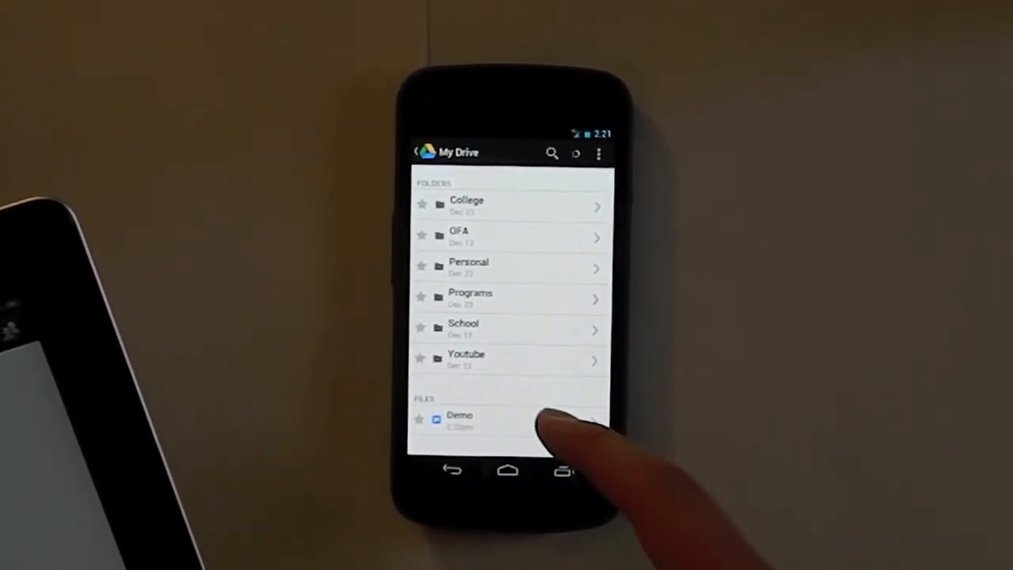
Step: Open the Demo document from My Drive in Google Drive
left_click(459, 418)
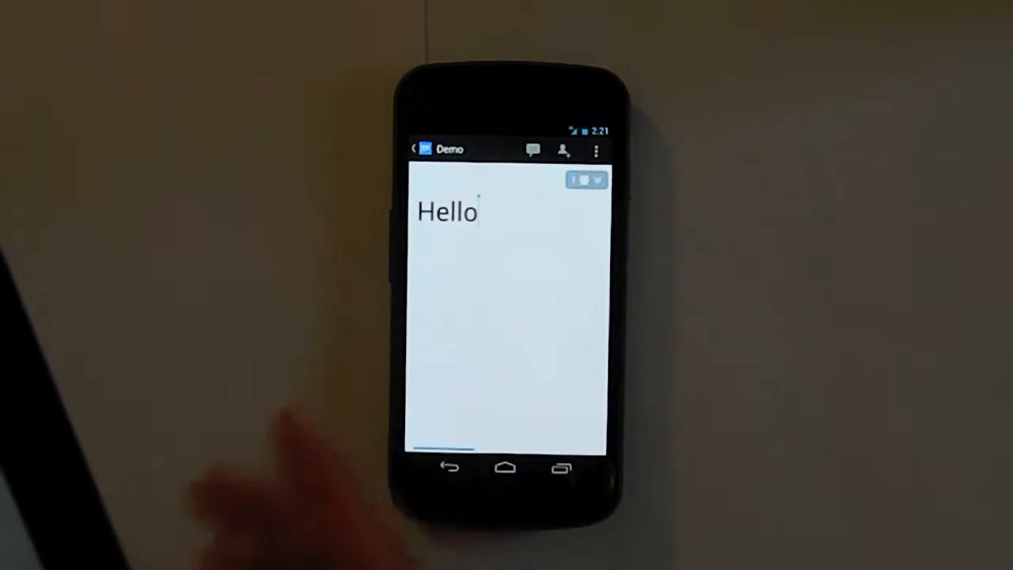
Step: Extend the Demo document's text after 'Hello' with 'my name i'
type("mu")
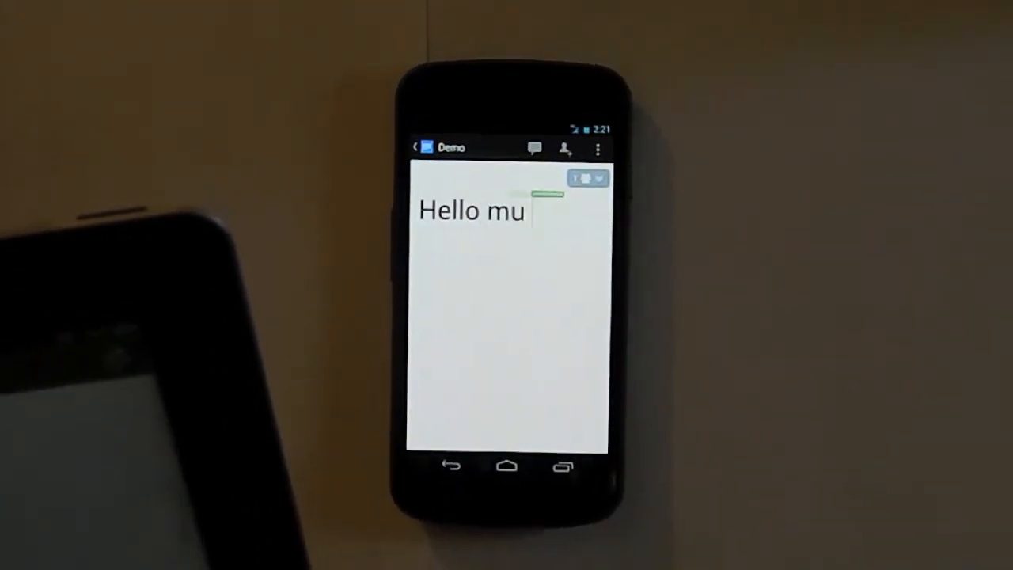
type("y")
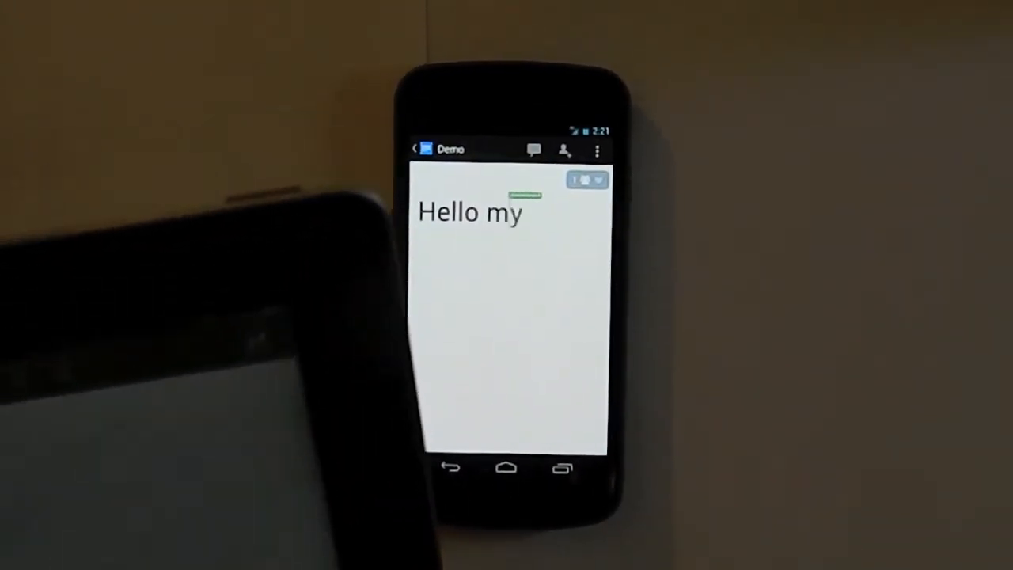
type("name i")
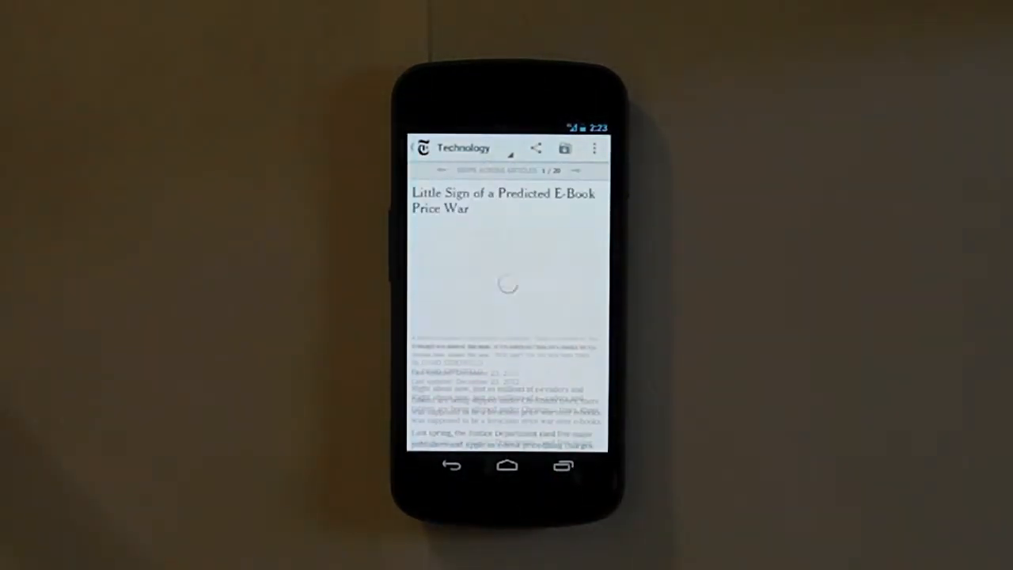
Step: Scroll the NYTimes e-book price war article, then return to the home screen
scroll("down", 3)
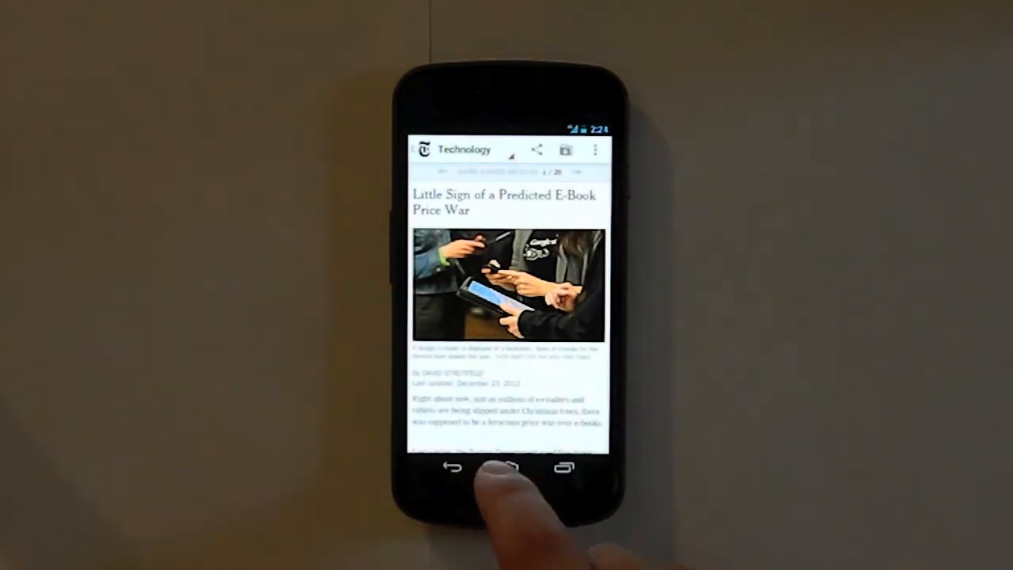
left_click(507, 465)
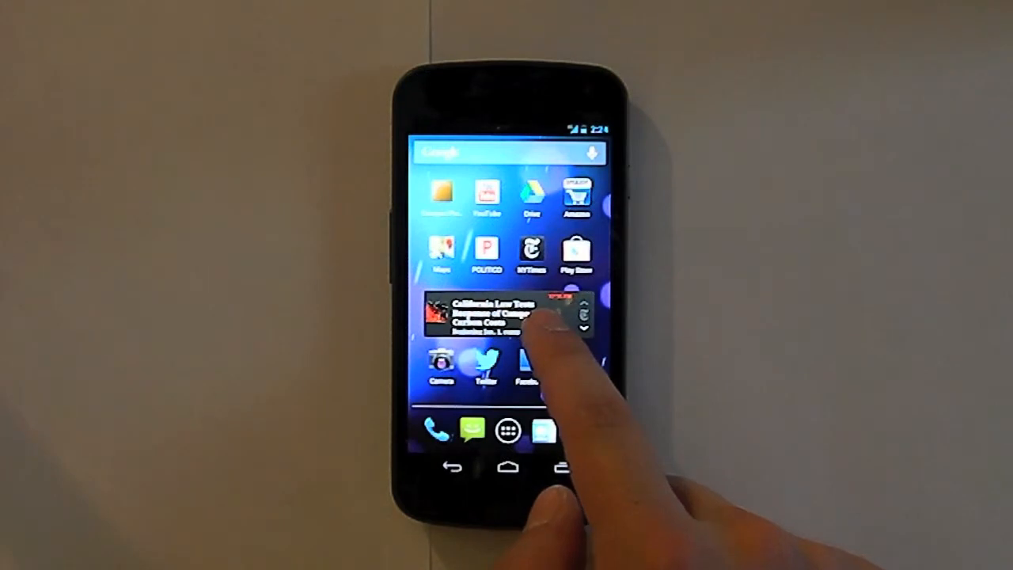